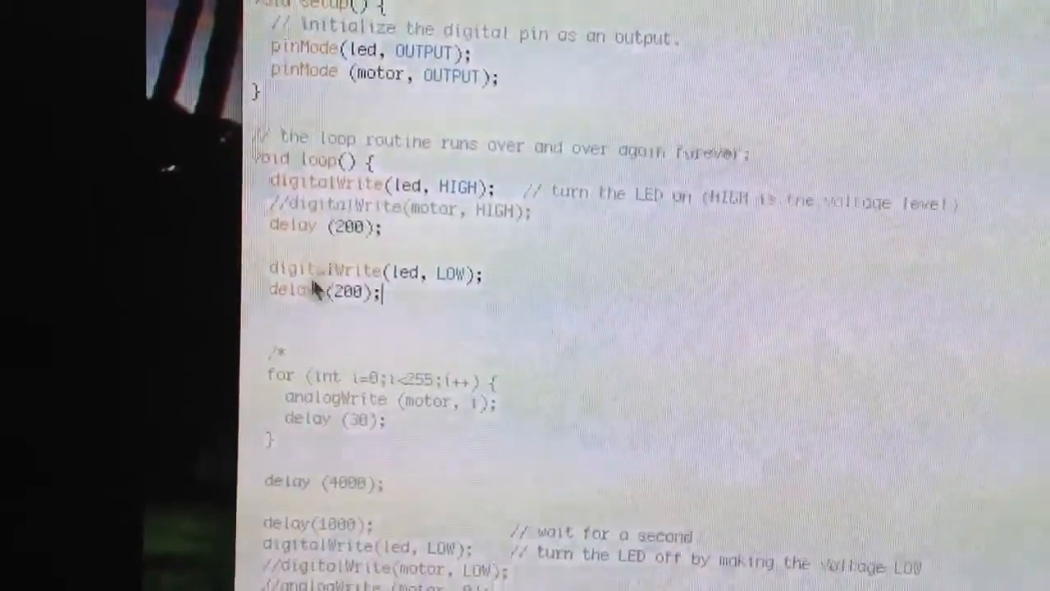
# Scroll through loop() to the commented-out analogWrite for-loops and the delay(1000) line.
pyautogui.scroll(-3)
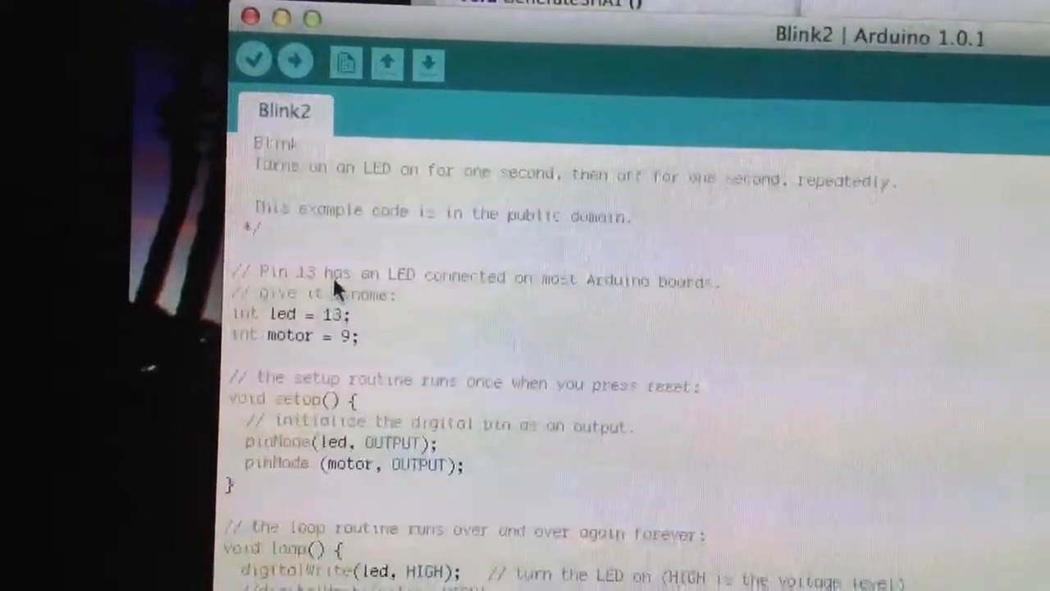
pyautogui.scroll(-3)
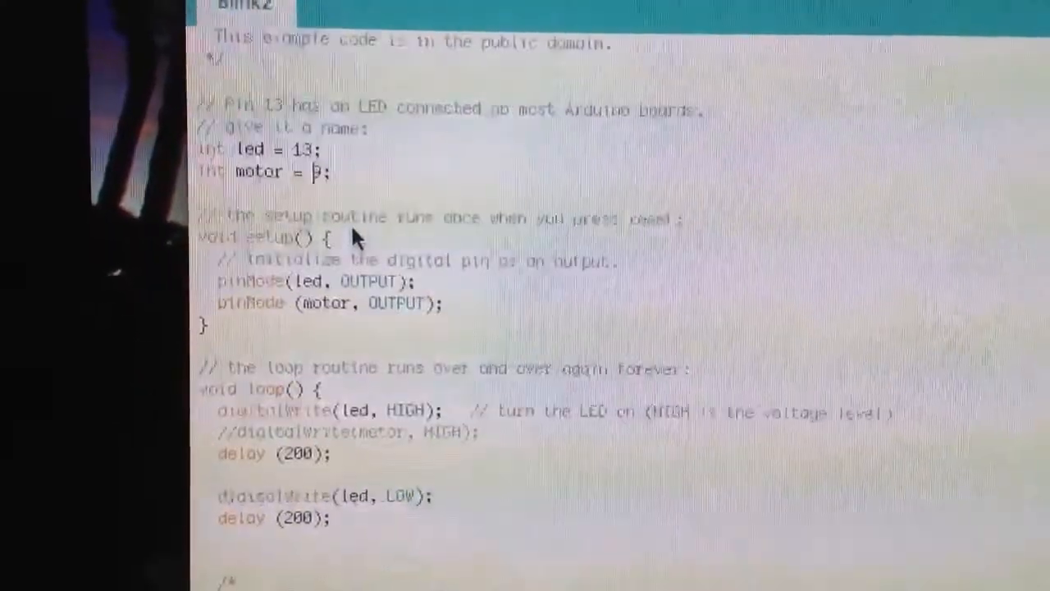
pyautogui.scroll(-3)
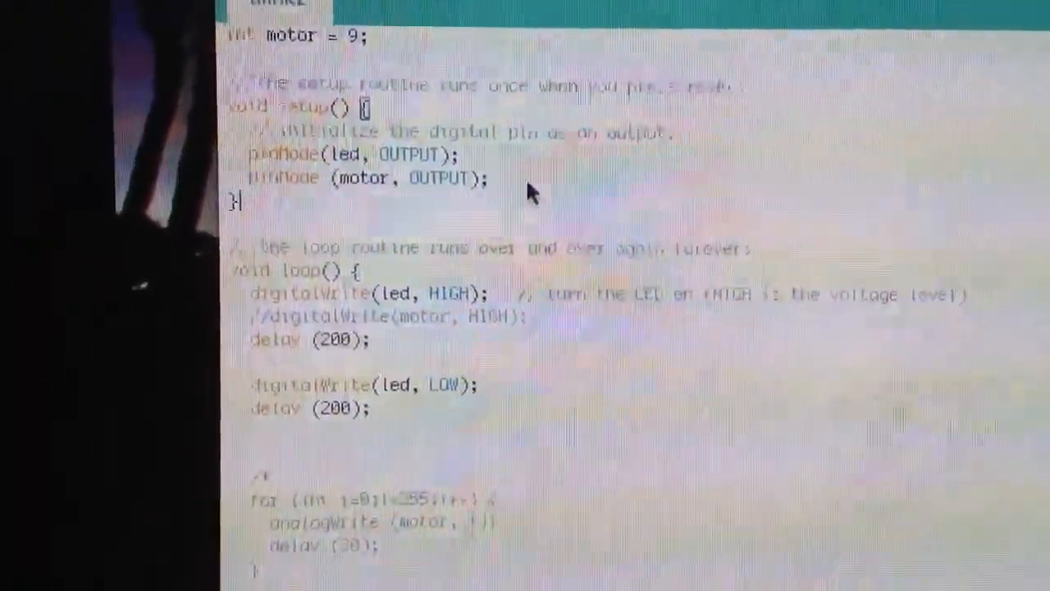
pyautogui.scroll(-3)
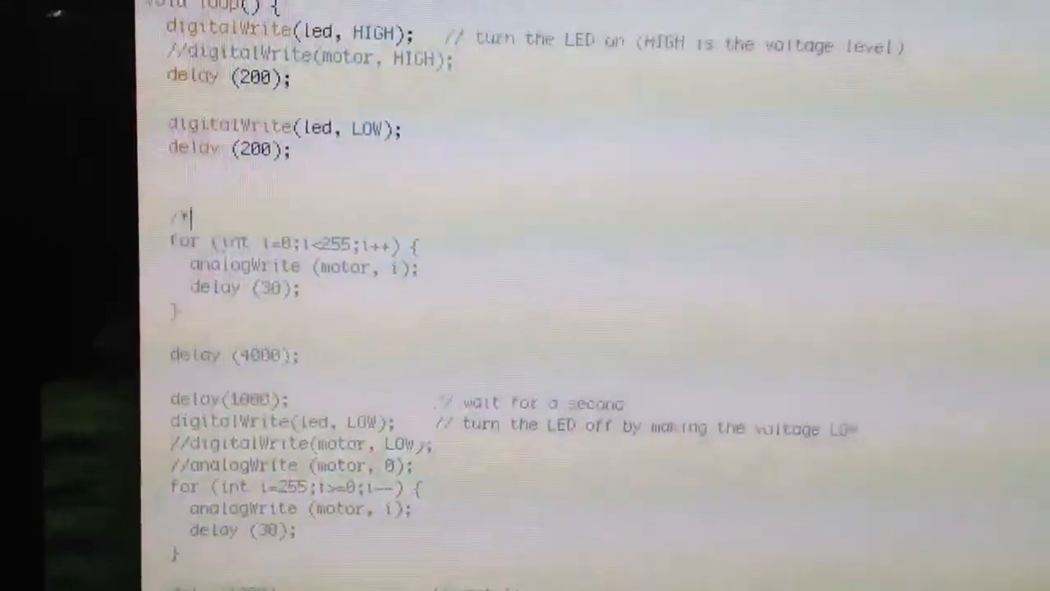
pyautogui.scroll(-3)
pyautogui.write('*/')
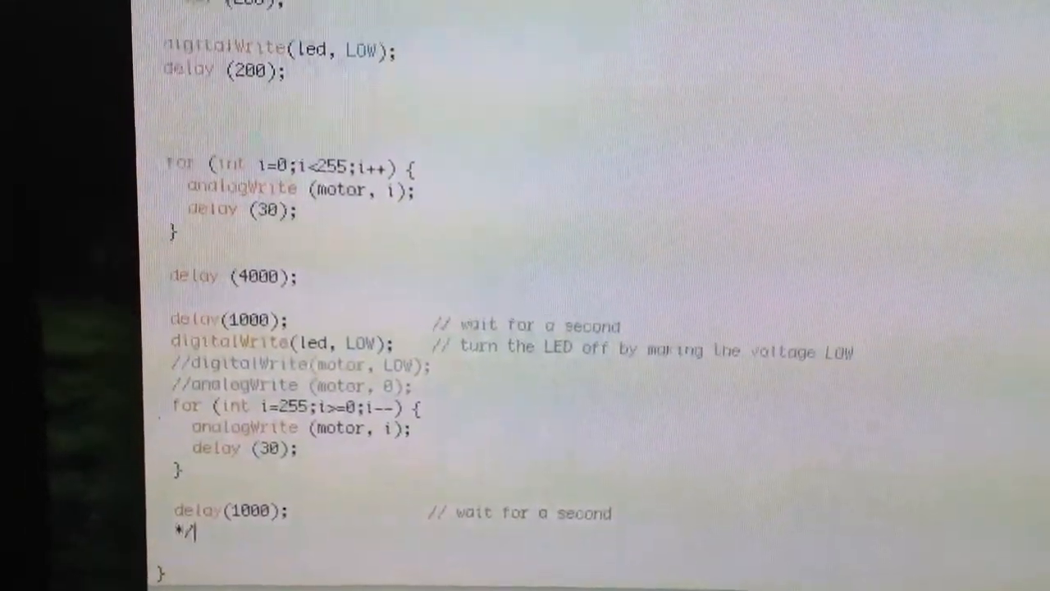
pyautogui.scroll(3)
pyautogui.write('//')
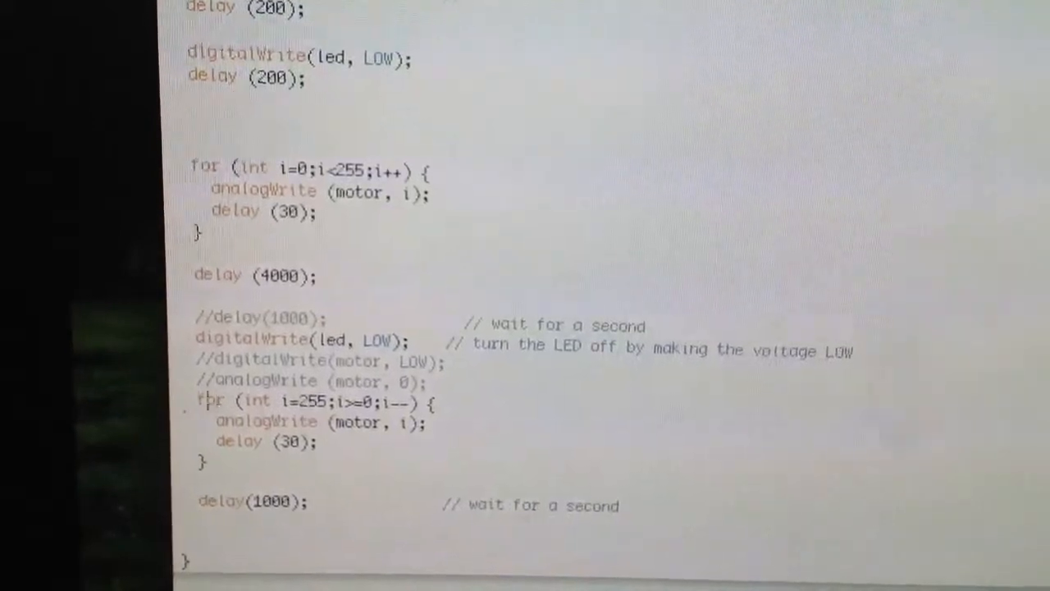
pyautogui.scroll(3)
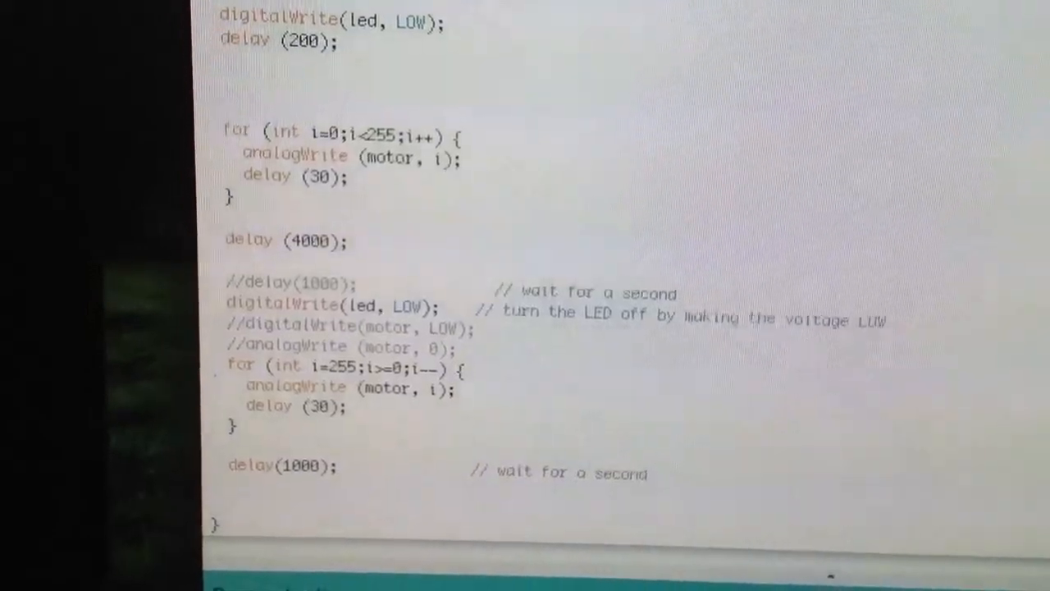
pyautogui.scroll(3)
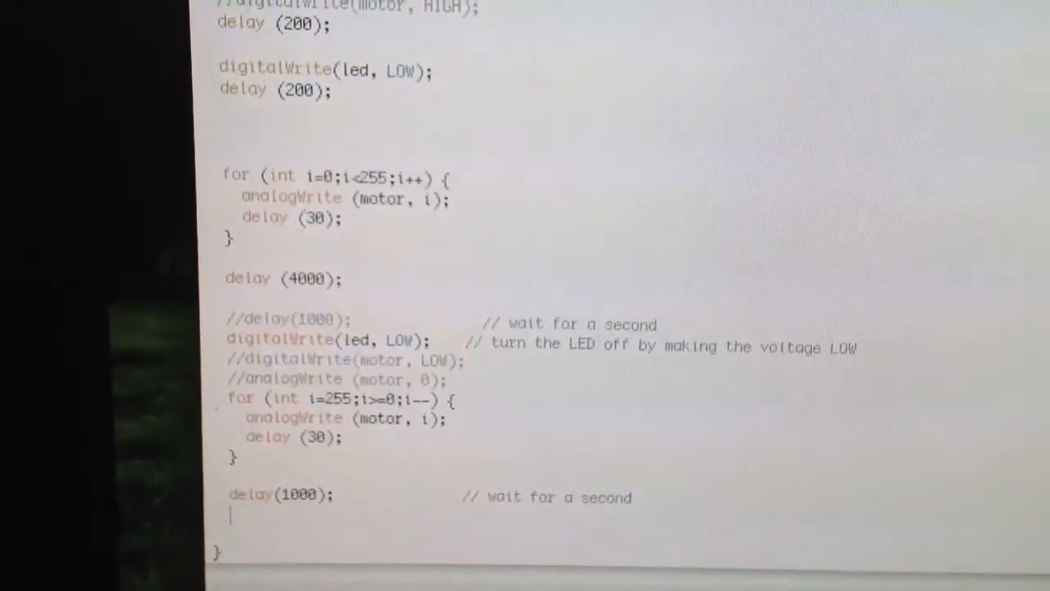
# Compile and upload the edited Blink2 sketch (2,186 bytes) to the board.
pyautogui.scroll(3)
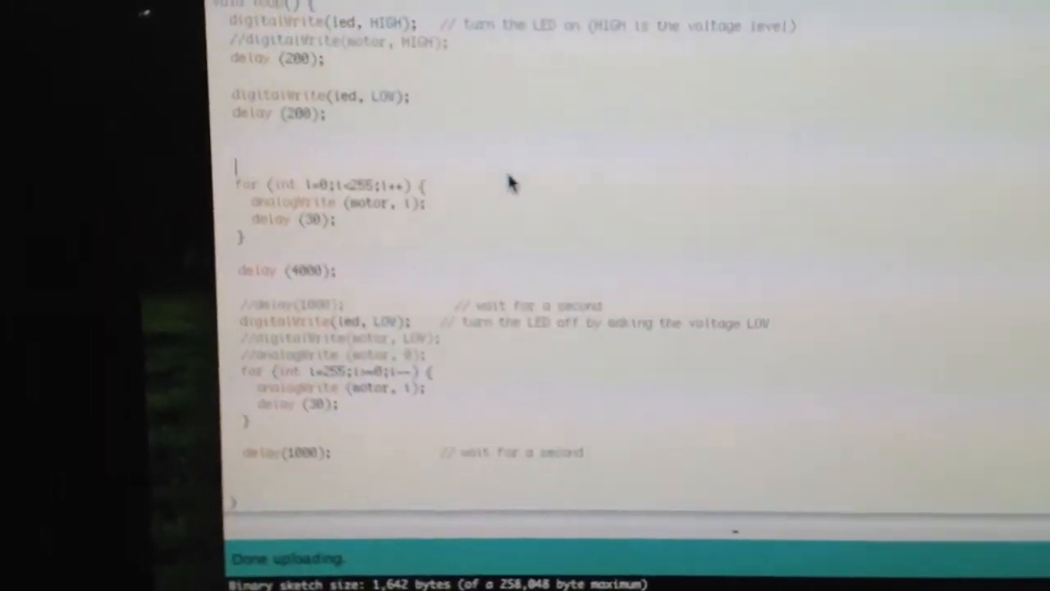
pyautogui.scroll(3)
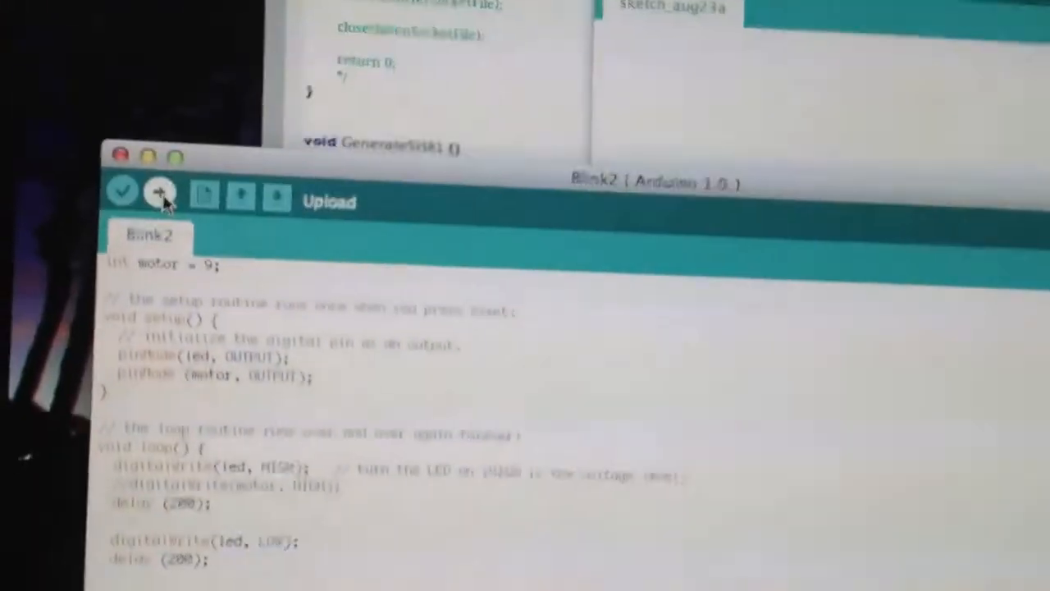
pyautogui.click(160, 193)
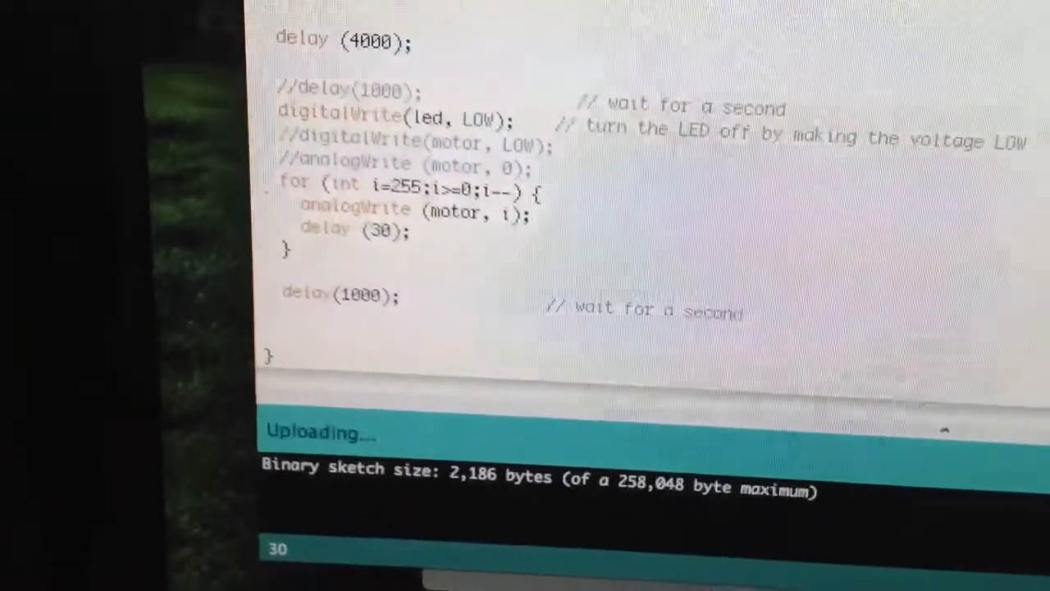